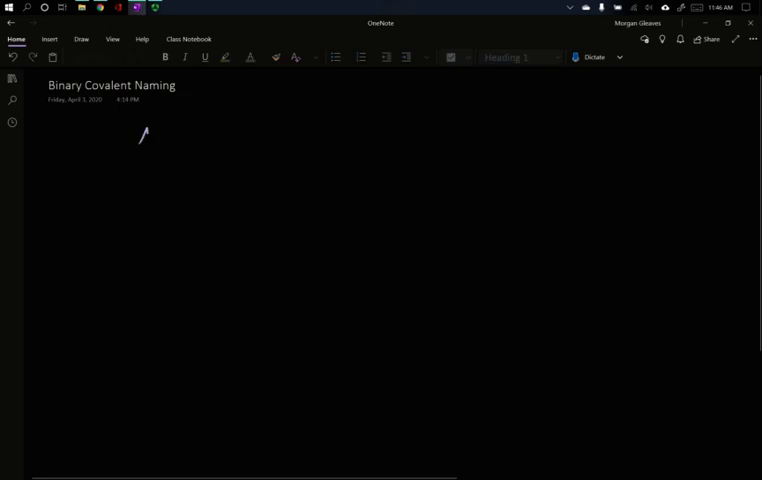
Handwrite the Na+ and Cl− ions with the formula NaCl below them.
left_click_drag(137, 138, 230, 135)
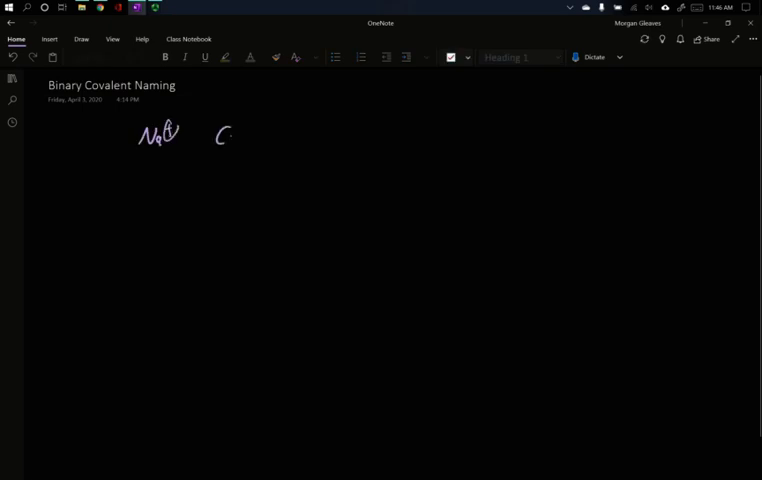
left_click_drag(232, 130, 243, 120)
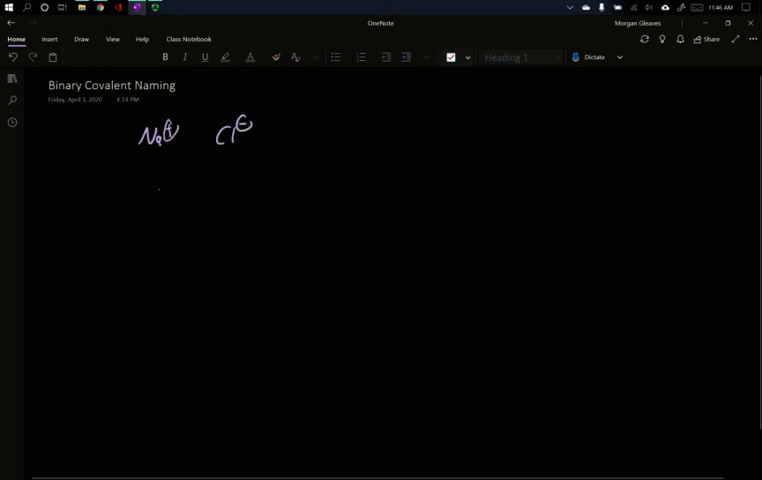
left_click_drag(158, 178, 195, 182)
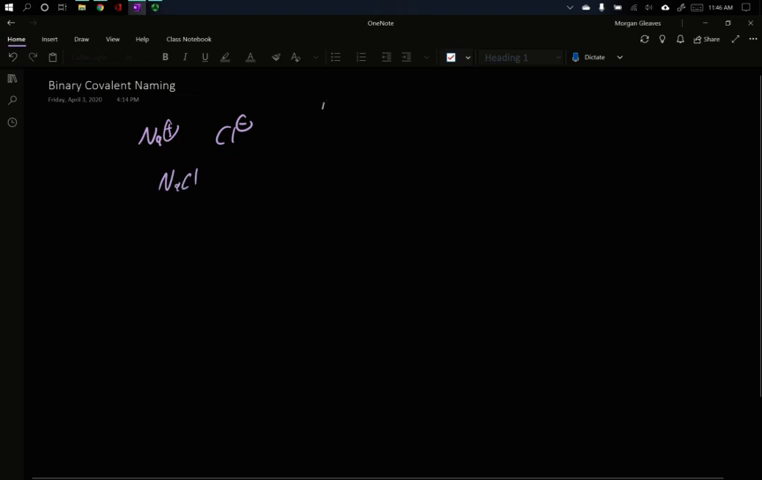
Draw three rows of circled alternating plus and minus charges.
left_click_drag(310, 115, 360, 110)
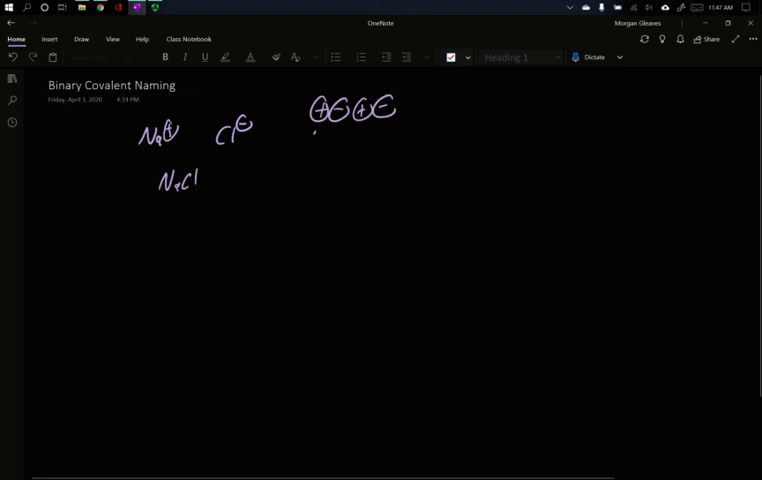
left_click_drag(310, 135, 365, 135)
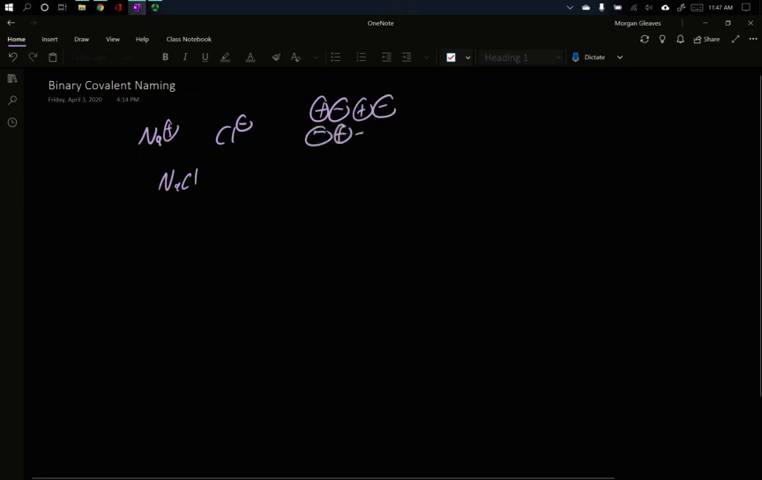
left_click_drag(360, 135, 385, 155)
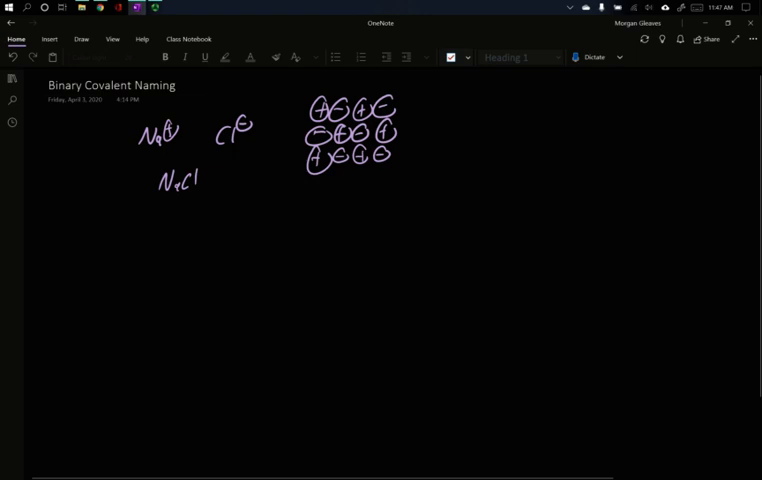
Write CH4, draw two H–C–H methane structures, and recolour charges and hydrogens.
left_click_drag(548, 128, 562, 122)
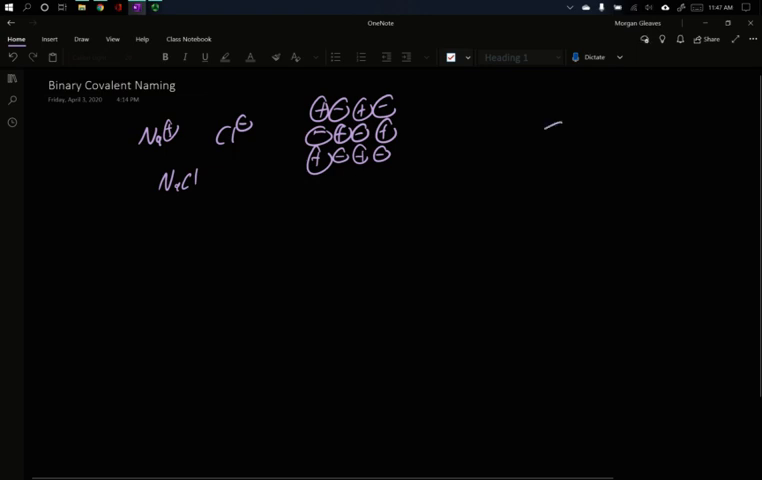
left_click_drag(545, 125, 575, 150)
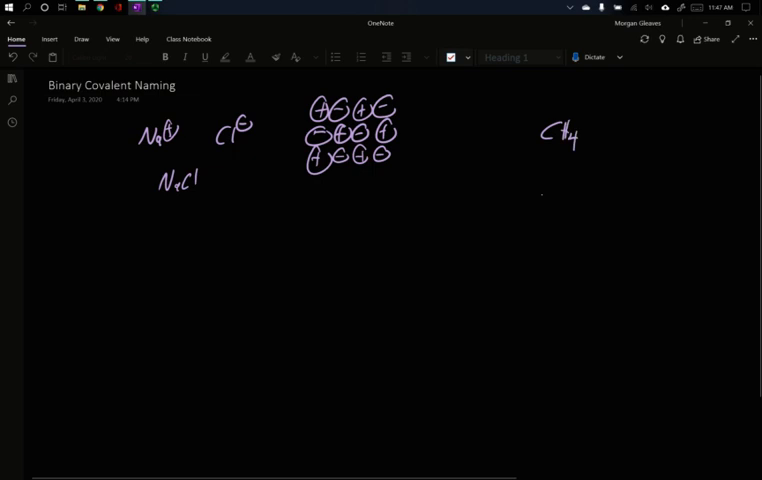
left_click_drag(535, 205, 575, 210)
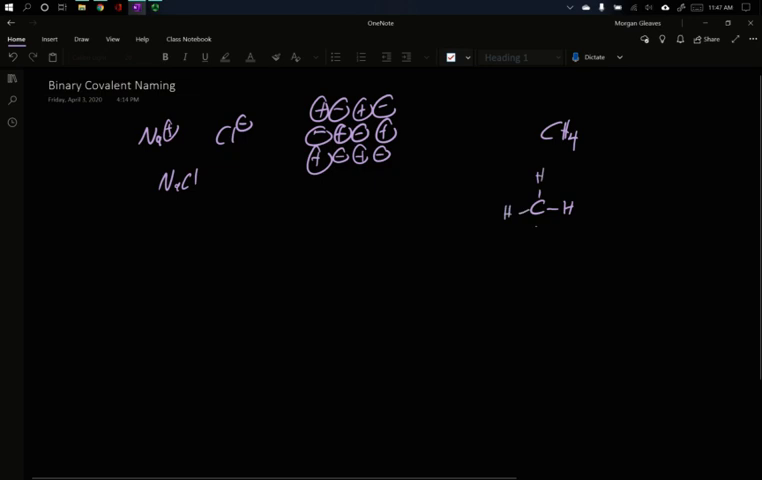
left_click_drag(535, 220, 531, 240)
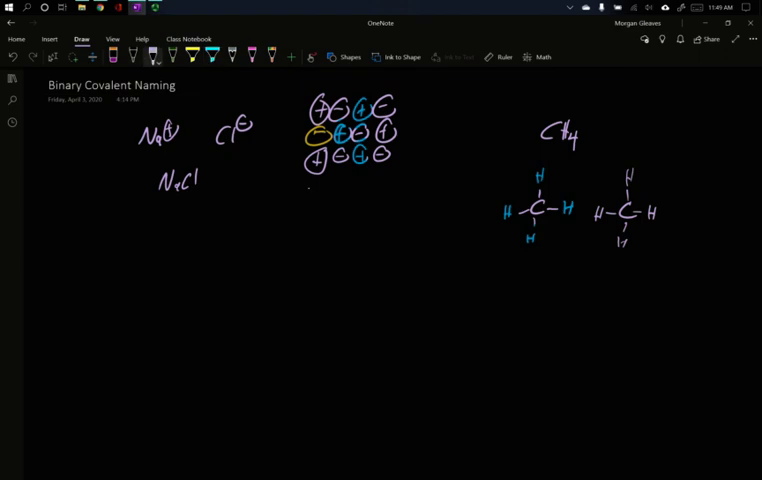
Add a fourth charge row and write C2H4, C3H6 and C4H8.
left_click_drag(308, 182, 350, 180)
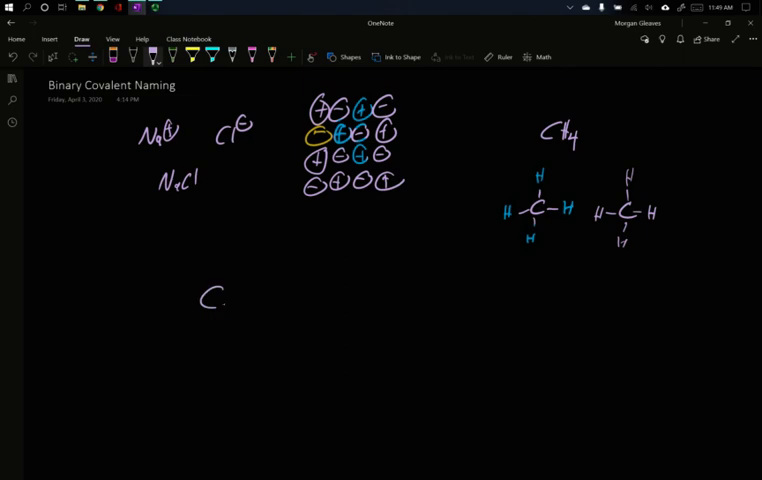
type("2H4")
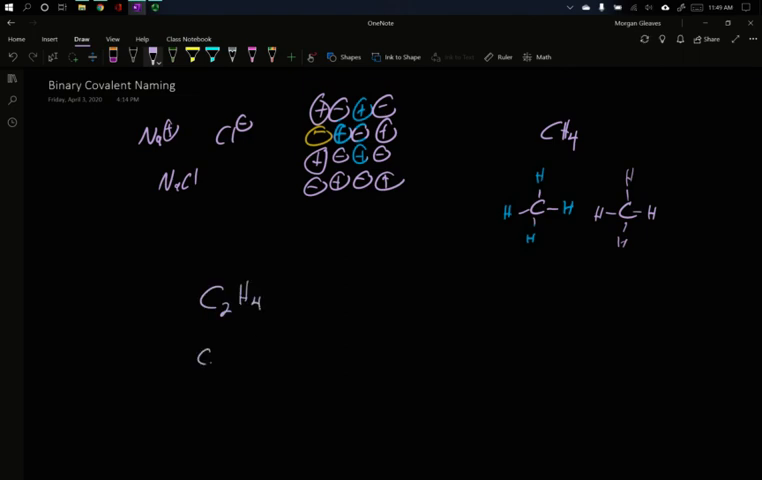
type("C3 H6")
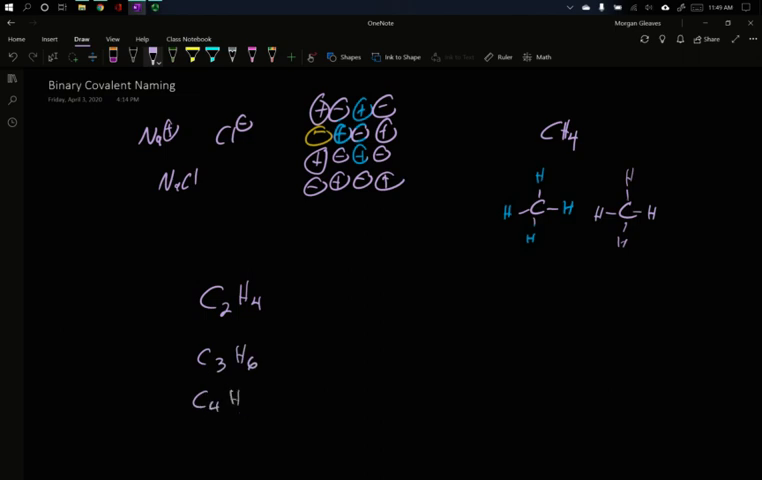
type("8")
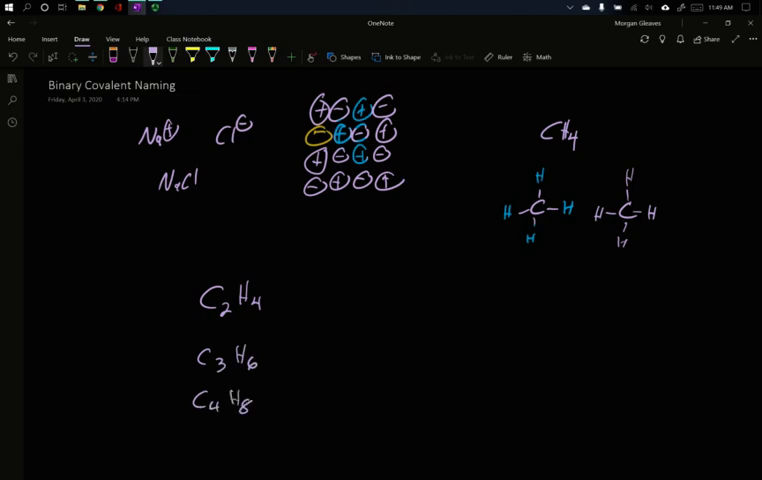
Write Na2Cl2 and Na3Cl3 with reducing arrows, each labelled 1:1.
type("Na2")
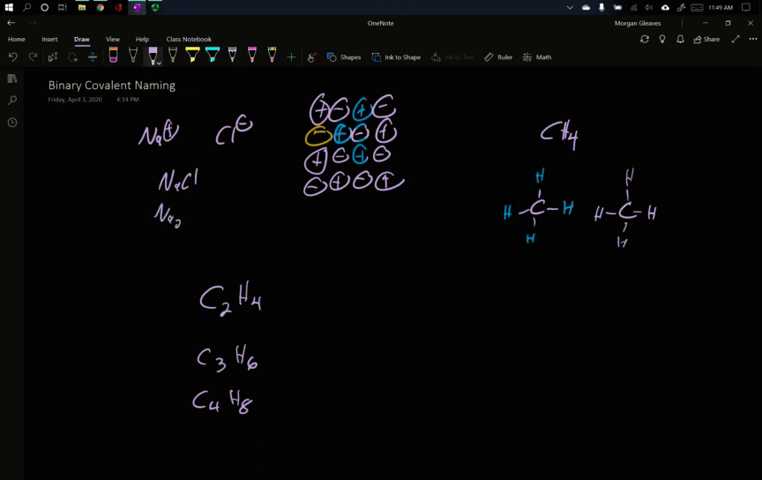
left_click_drag(180, 215, 220, 220)
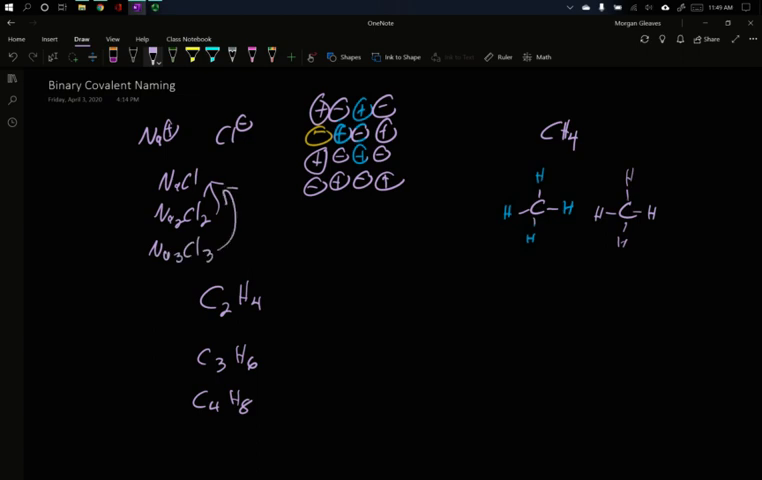
type("1:1")
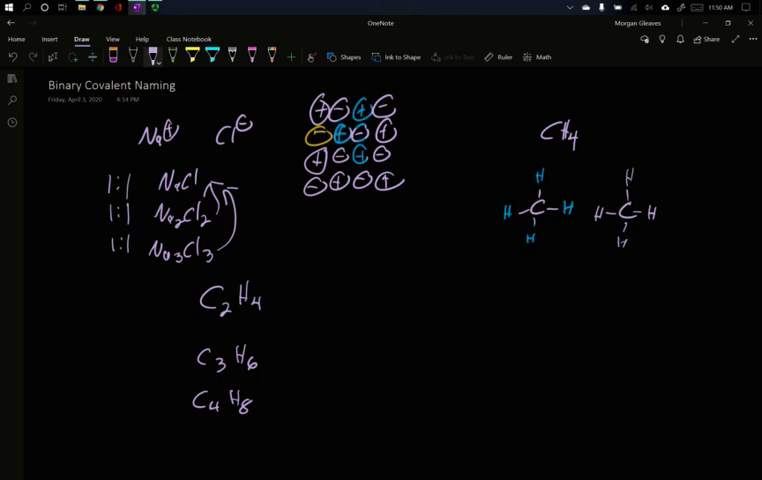
Sketch double-bonded structures for C2H4, C3H6 and C4H8, a carbon ring, and a grid arrow.
left_click_drag(352, 298, 378, 298)
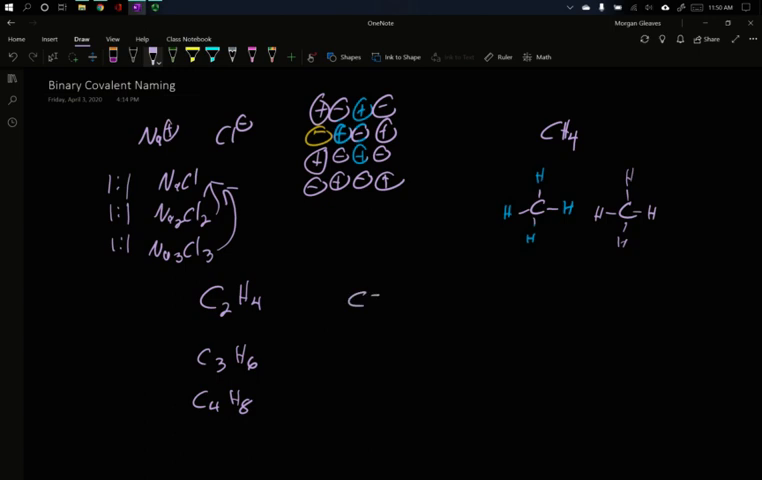
left_click_drag(375, 295, 425, 315)
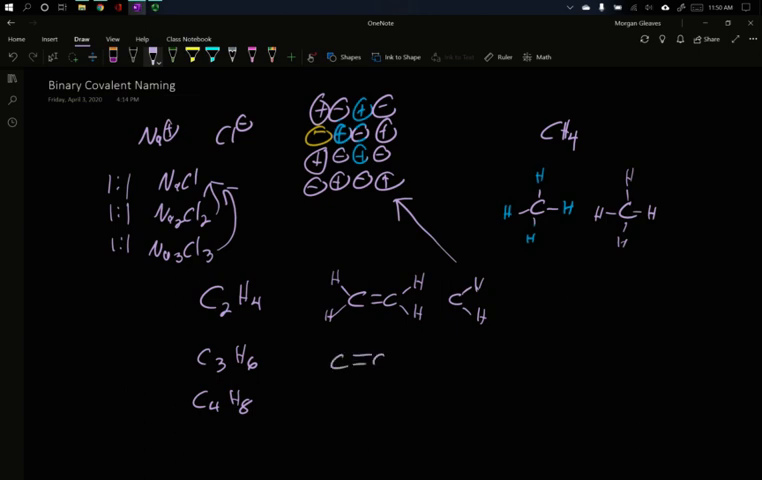
left_click_drag(388, 360, 410, 375)
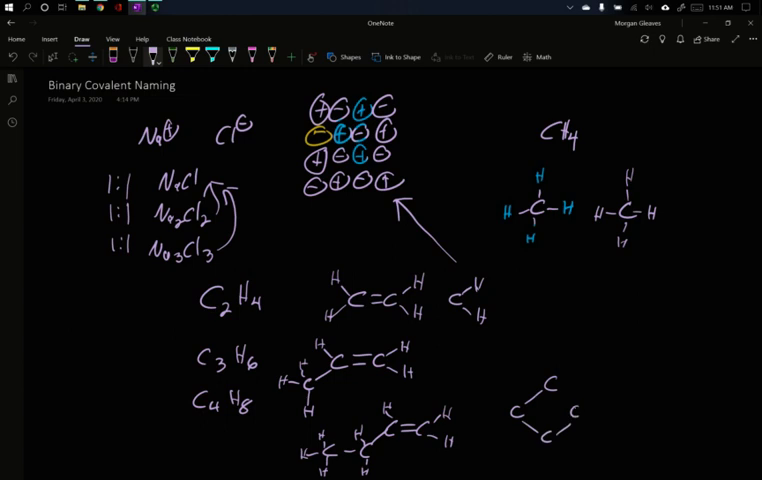
left_click(565, 375)
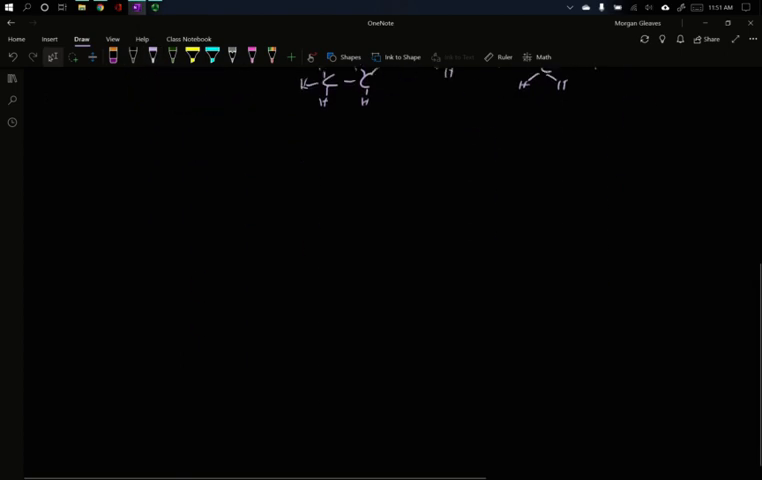
Draw a divider line, then write the heading 'Binary covalent' and BCl3.
left_click_drag(75, 127, 298, 123)
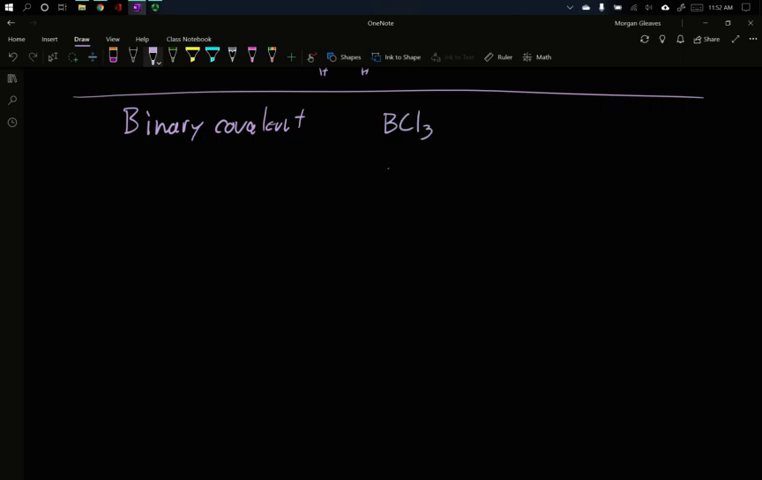
Write SF4, OF2, PCl3 and PCl5 in a column beneath BCl3.
type("SF4")
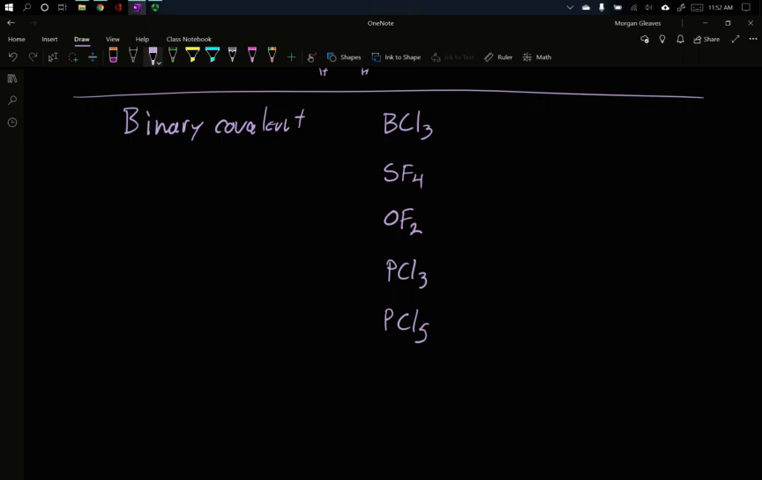
Draw two blanks labelled 'name of 1st element' and '2nd element as if it were an anion'.
left_click_drag(62, 228, 183, 223)
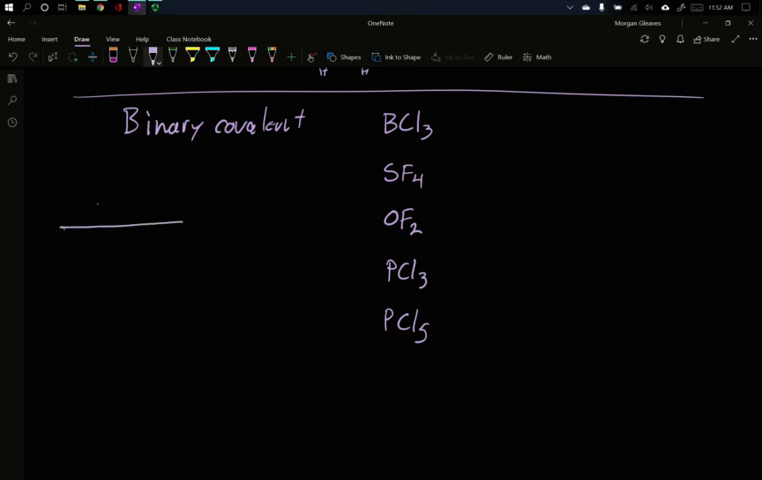
left_click_drag(62, 207, 90, 210)
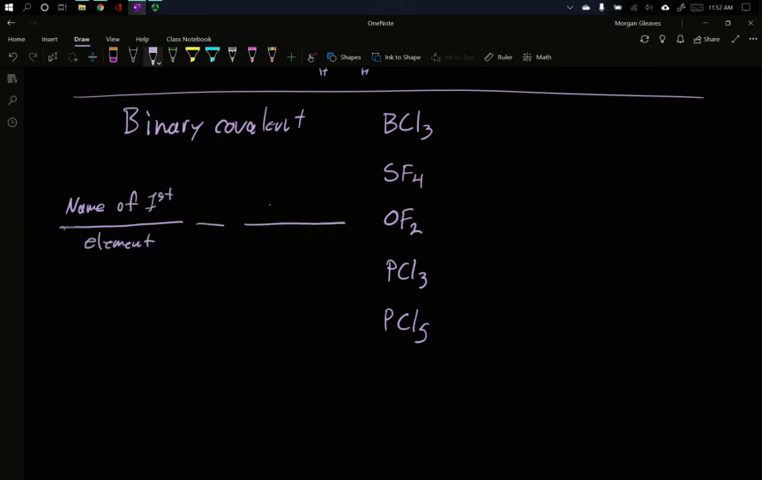
type("2nd element")
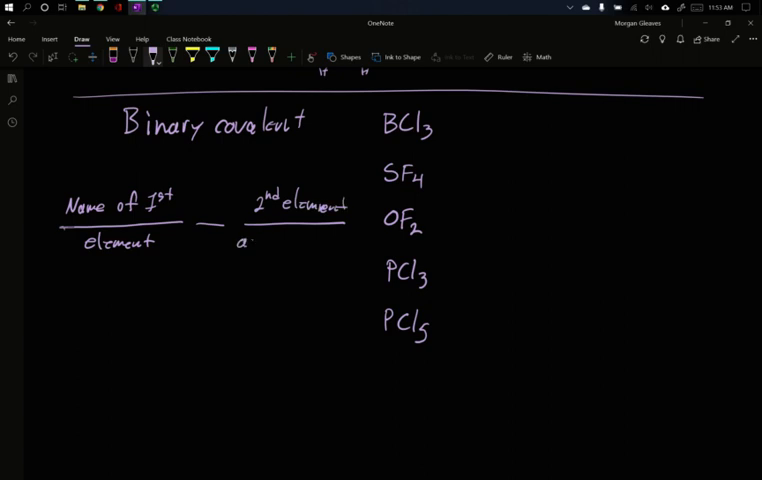
type("as if it")
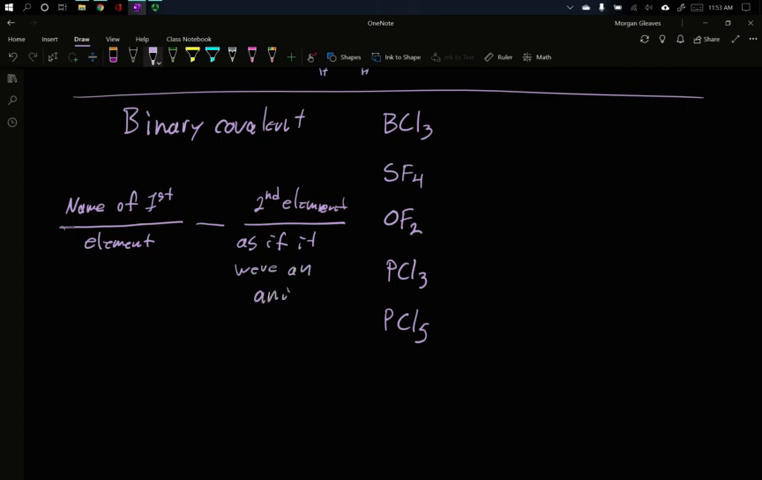
type("on")
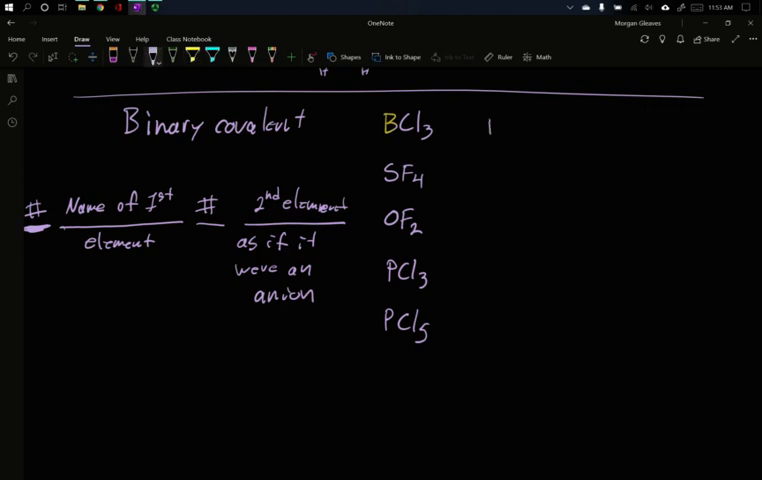
Put # before each template blank and name BCl3 'Boron trichloride'.
type("Boron")
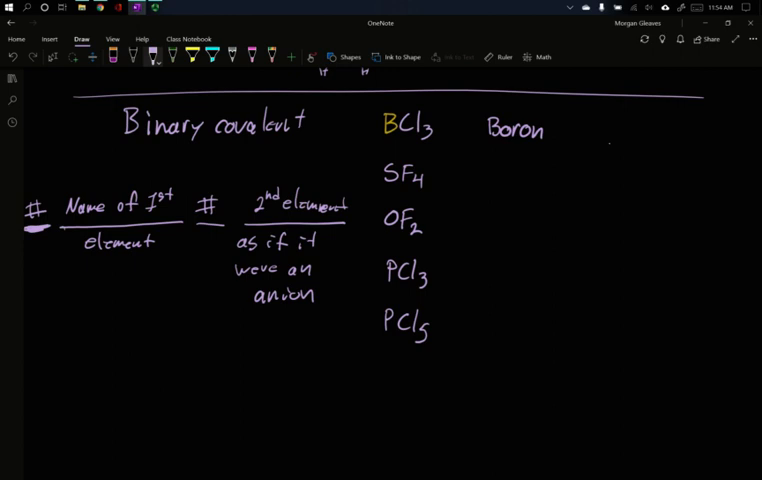
type("chla")
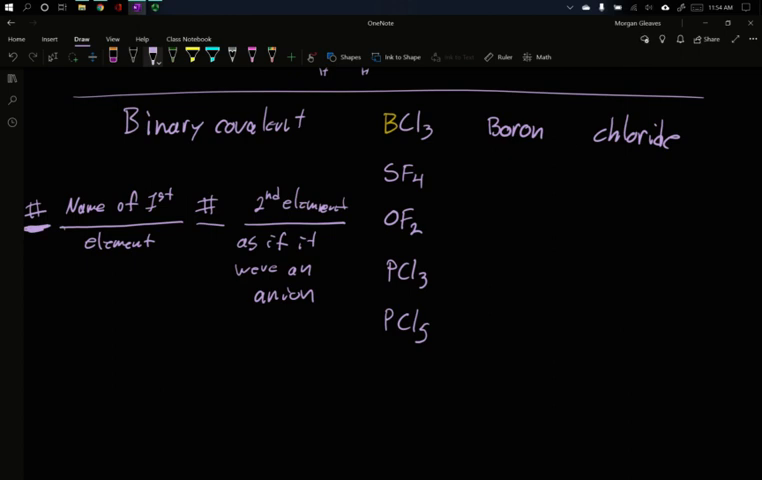
left_click(560, 130)
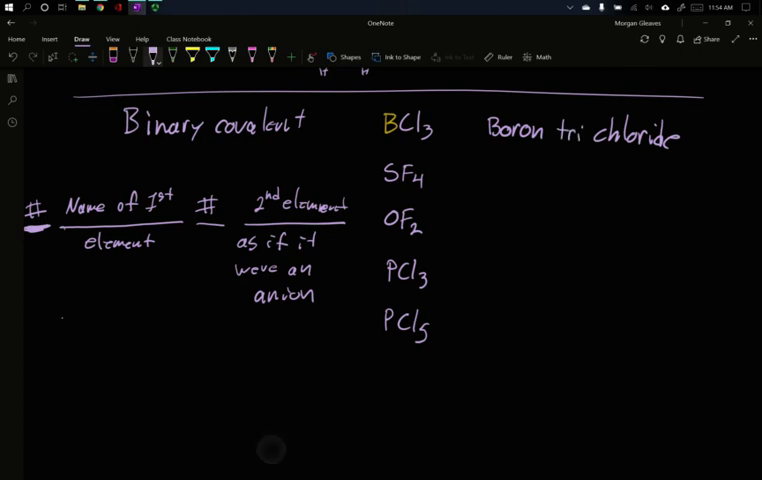
Write prefixes mono 1, di 2, tri 3, tetra 4, penta 5, hexa 6 in two columns.
type("mono 1")
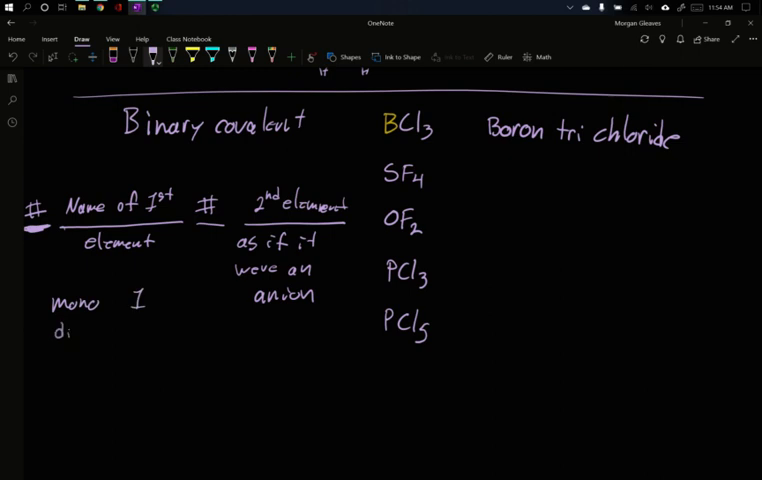
type("2")
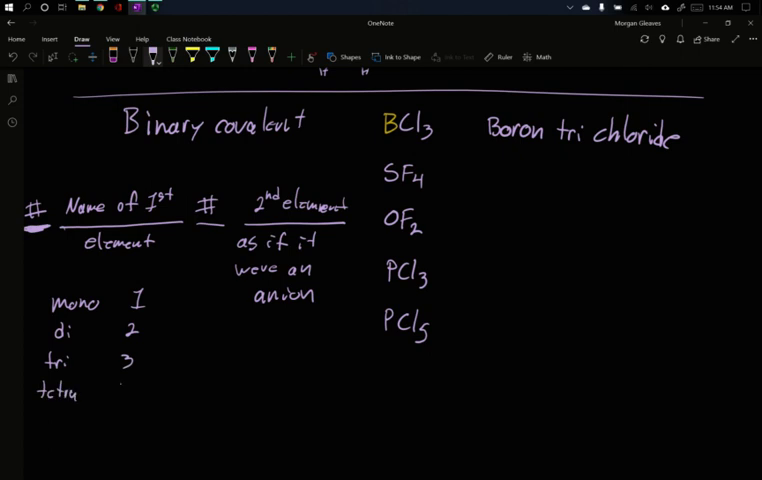
type("4")
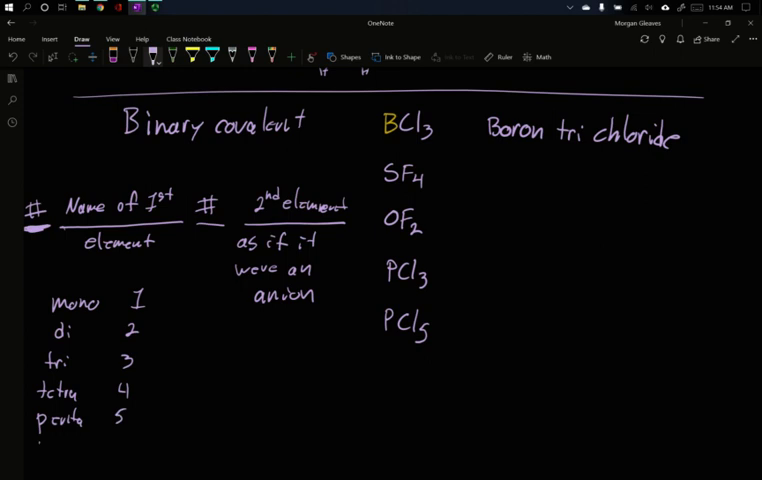
type("hexa 6")
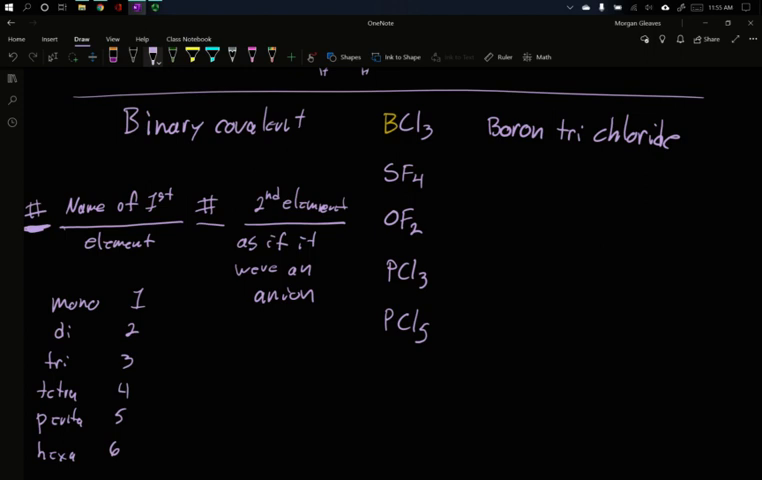
left_click_drag(475, 172, 485, 170)
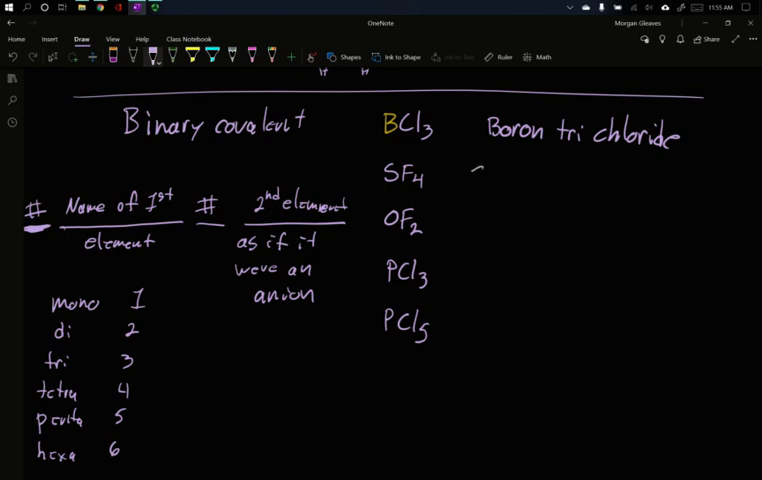
Name SF4 'Sulfur tetrafluoride' and OF2 'Oxygen difluoride'.
type("Sulfur")
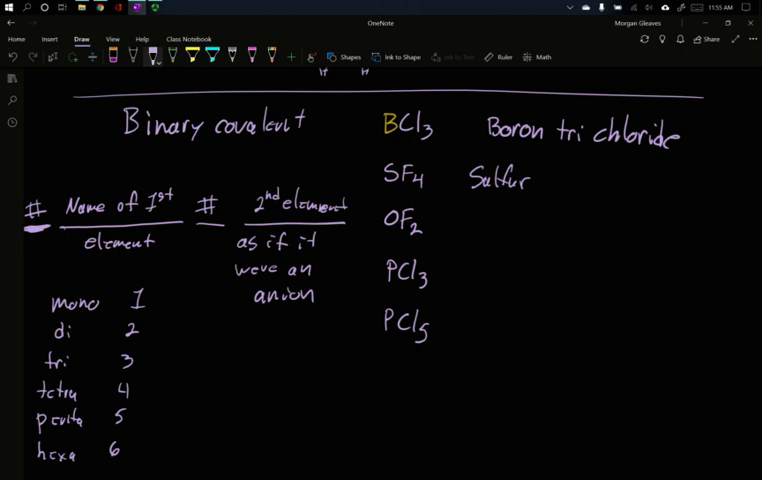
type("tetra")
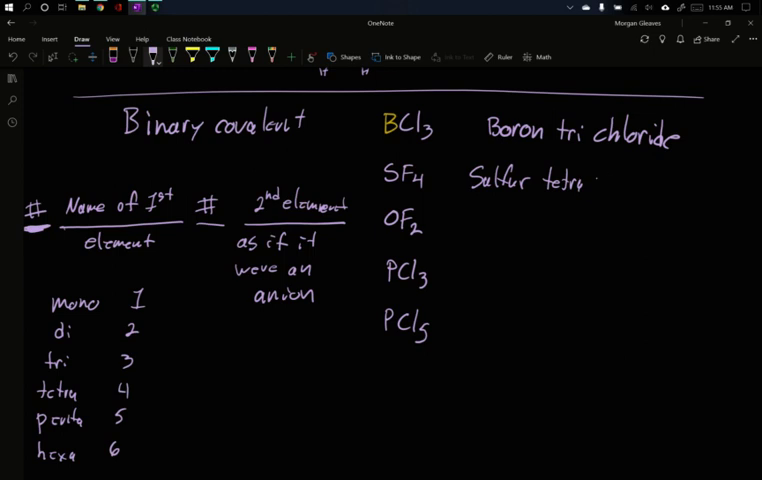
type("fluo")
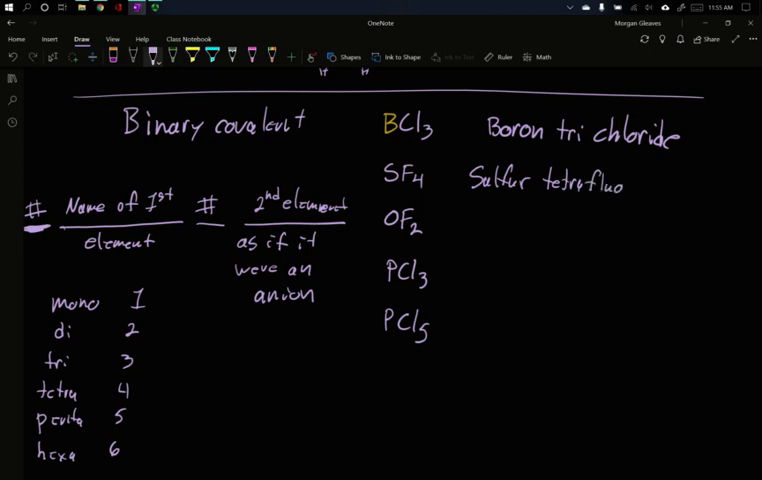
type("ride")
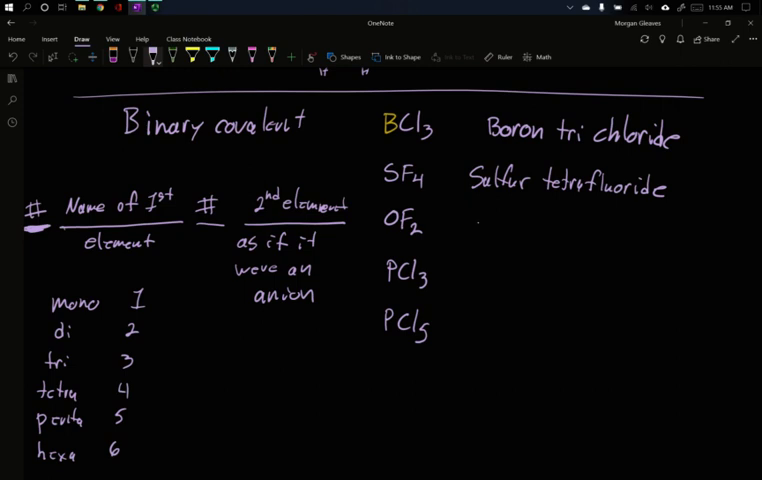
type("Oxygen")
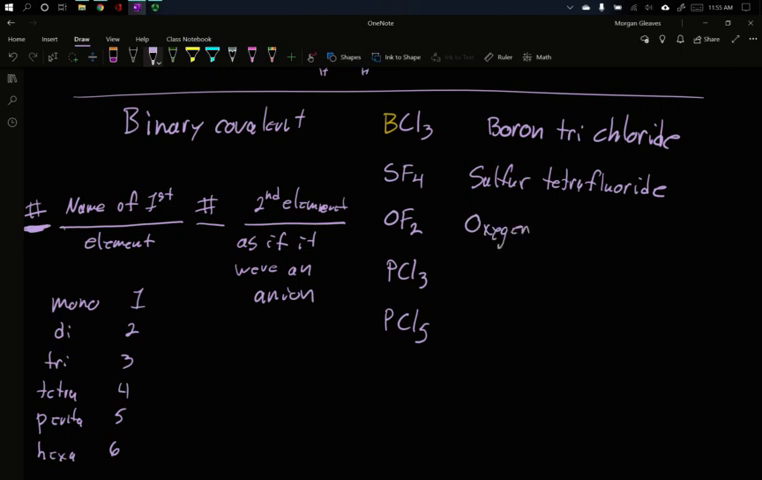
type("difluoride")
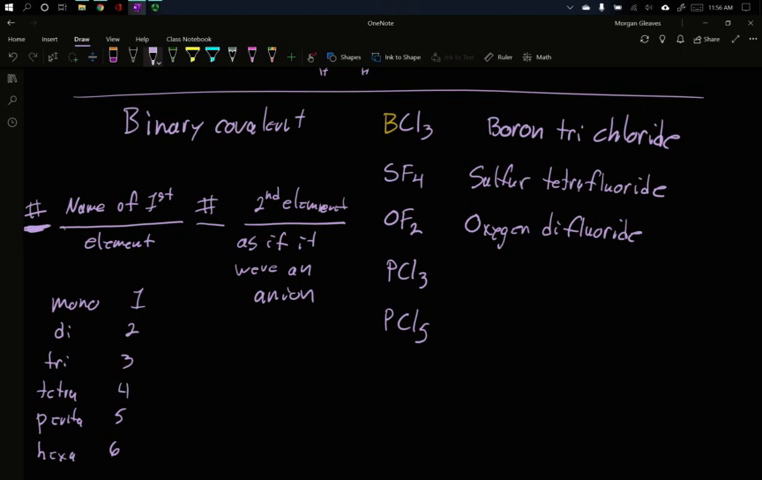
Name PCl3 'Phosphorus trichloride' and begin 'Phosphorus' beside PCl5.
type("P")
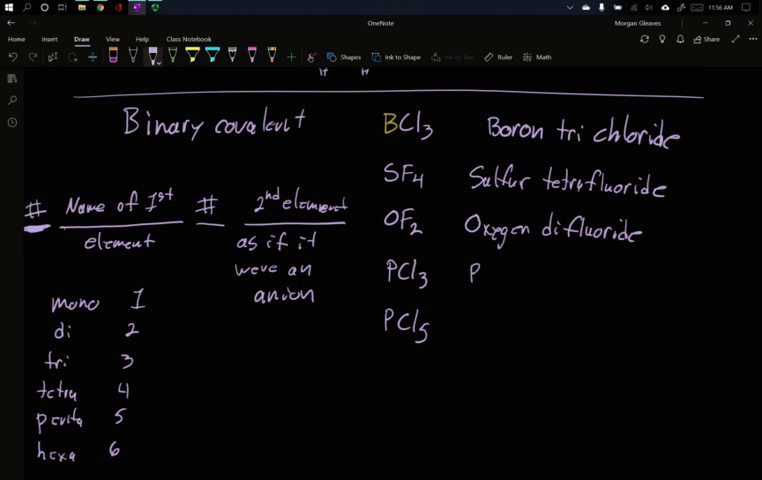
type("hospherous trichlorid")
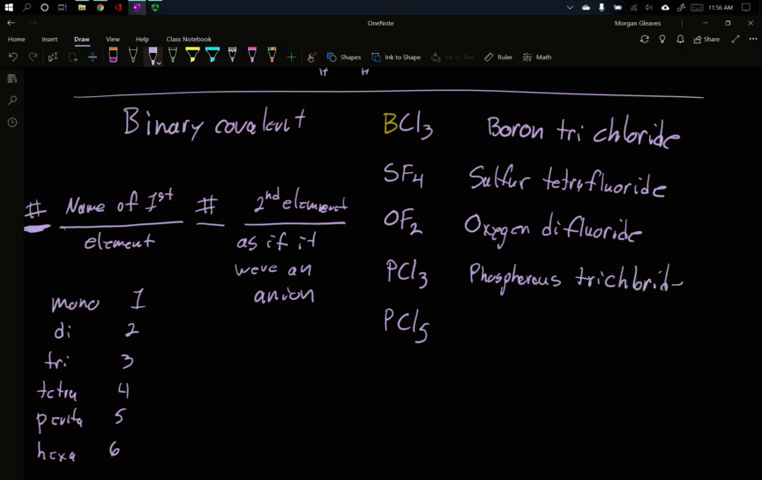
type("e")
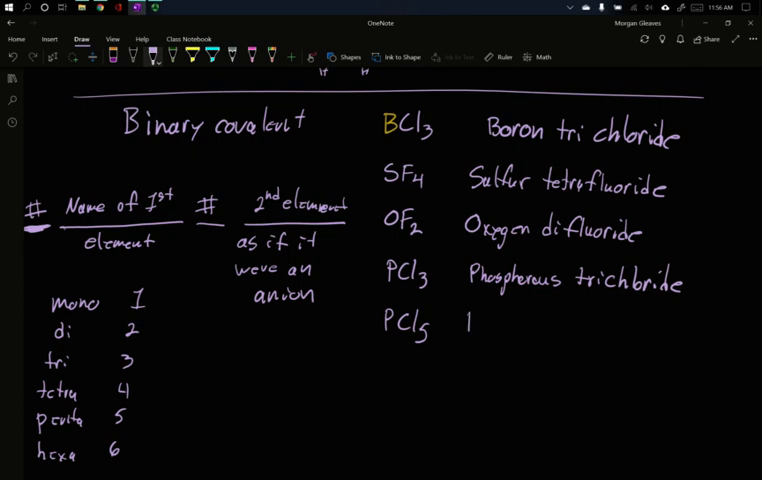
type("Phospherous")
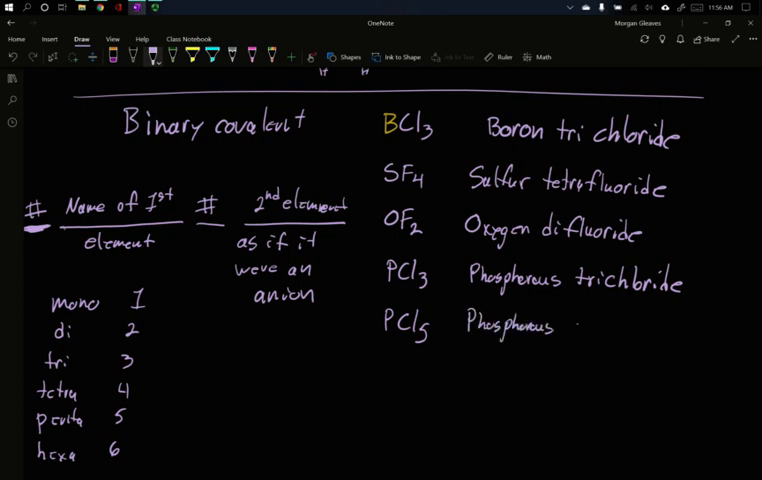
Complete 'pentachloride' for PCl5 and name N2O4 'dinitrogen tetroxide'.
type("penl")
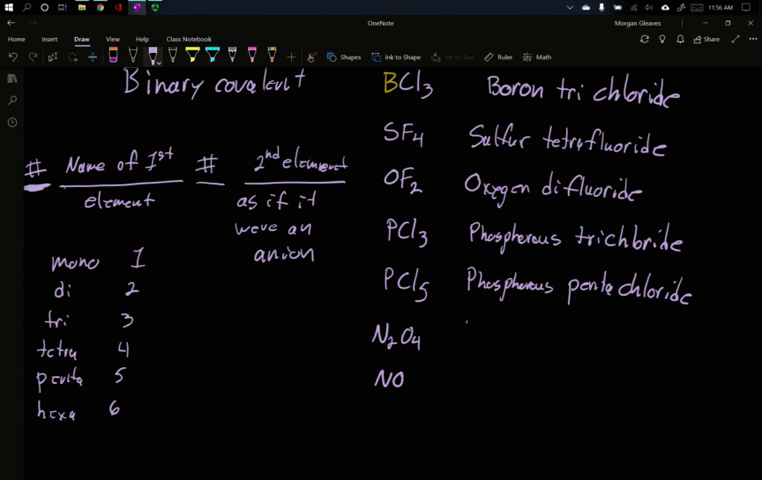
type("dinitrogen")
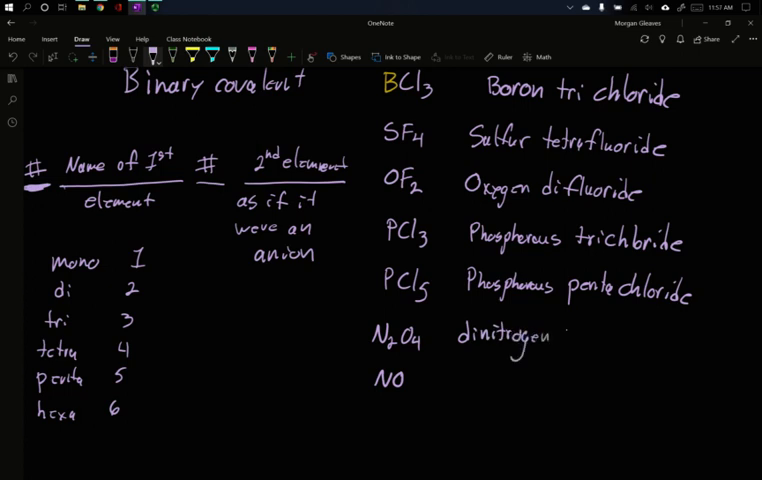
type("tetroxide")
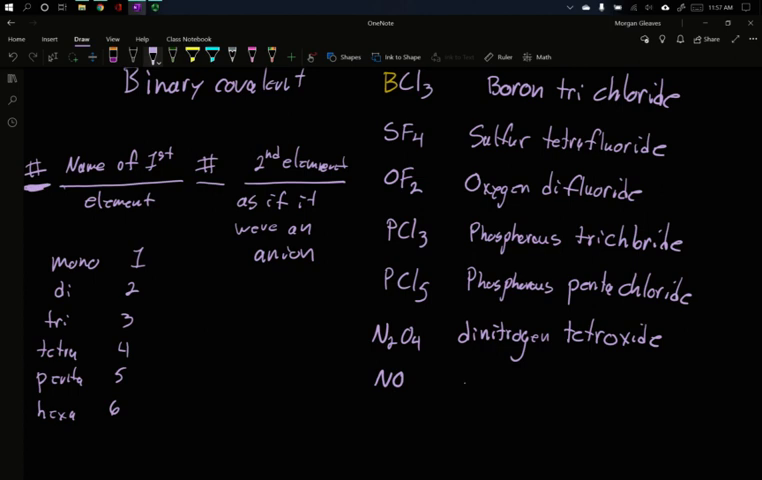
Handwrite 'nitrogen oxide' beside NO.
type("nitro")
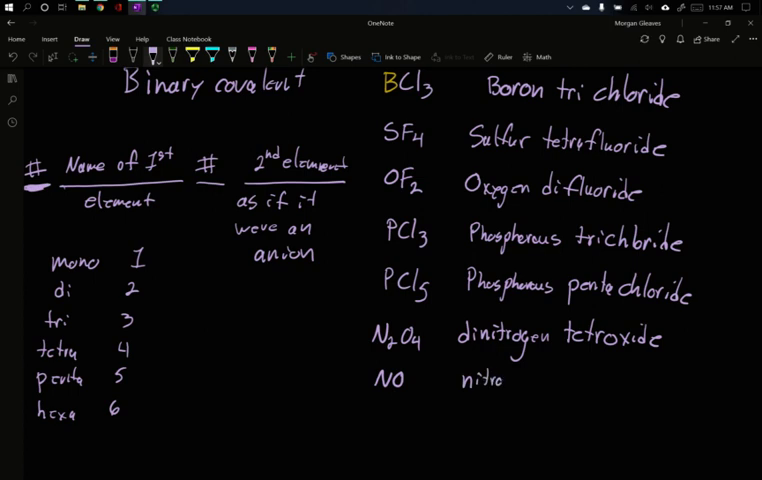
type("gen")
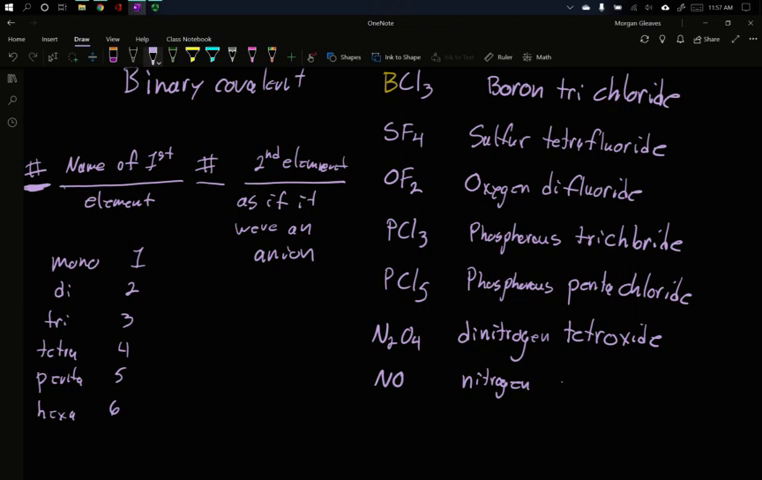
type("Oxide")
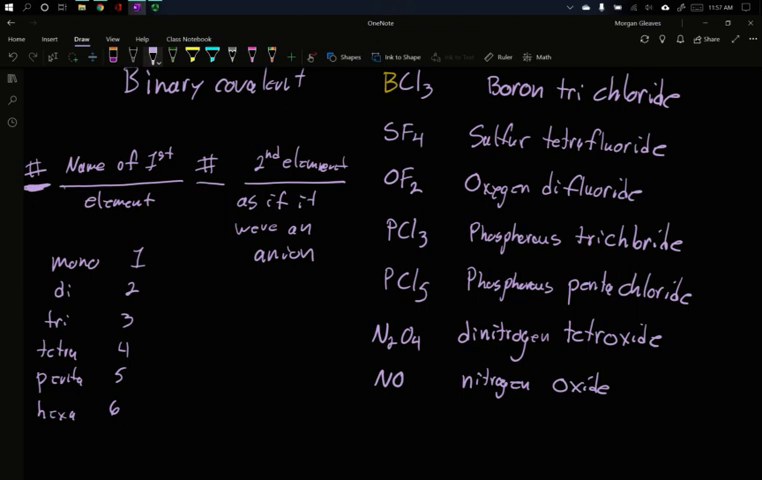
scroll("down", 3)
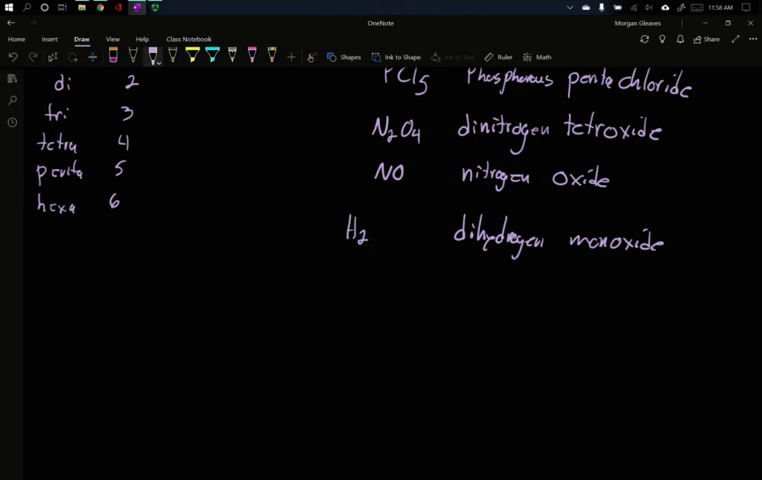
Write the H2O formula beside 'dihydrogen monoxide'.
type("O")
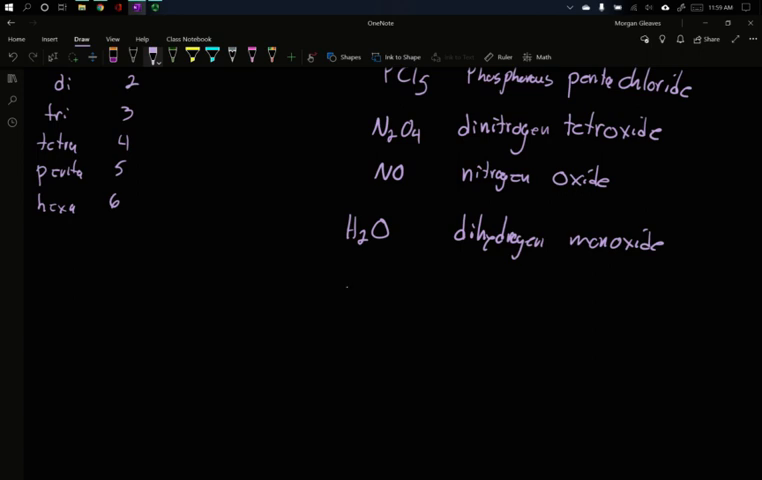
Handwrite CO2 'Carbon dioxide' below water, then CO 'Carbon monoxide' beneath it.
left_click_drag(340, 295, 380, 295)
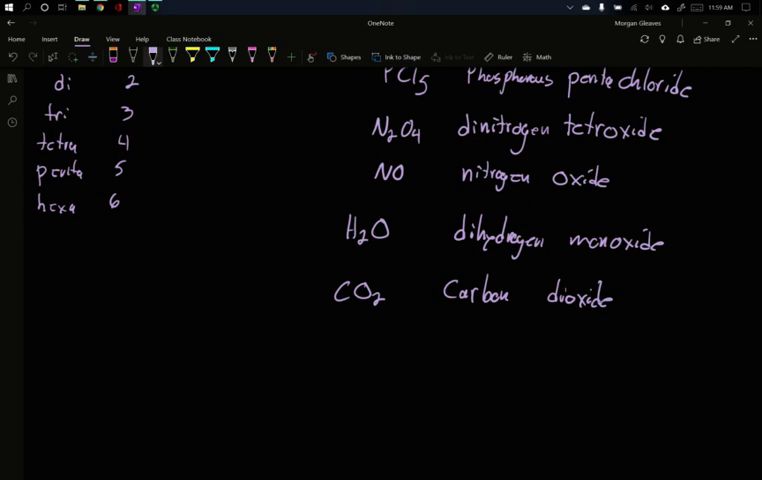
left_click_drag(332, 345, 366, 345)
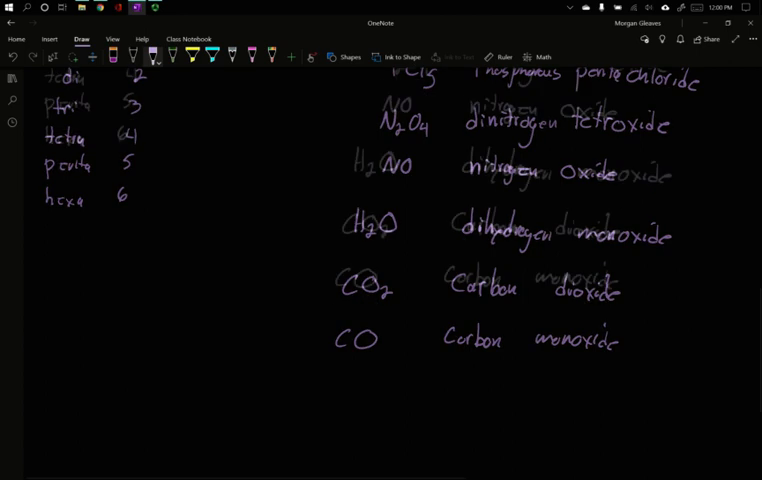
Handwrite a 'DO NOT' warning under the prefix table with 'mono sodium' beneath it.
scroll("down", 3)
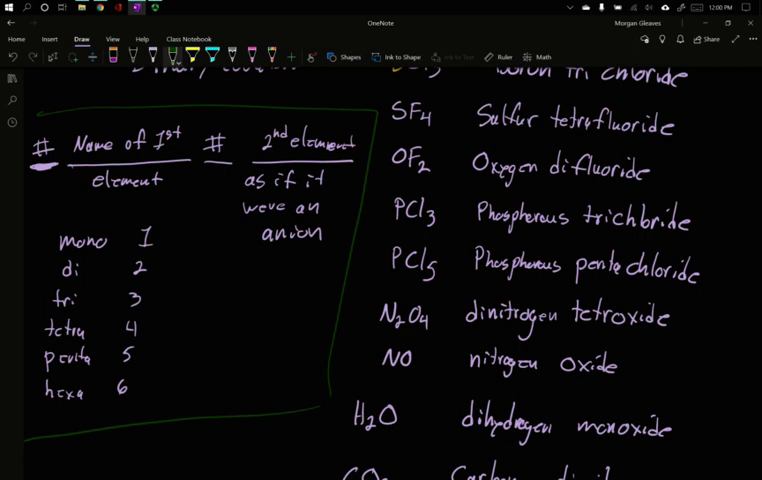
scroll("down", 3)
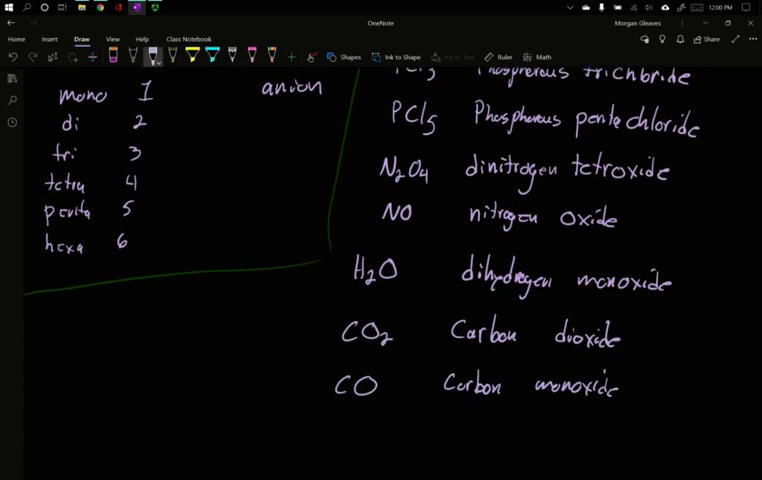
left_click_drag(45, 320, 190, 335)
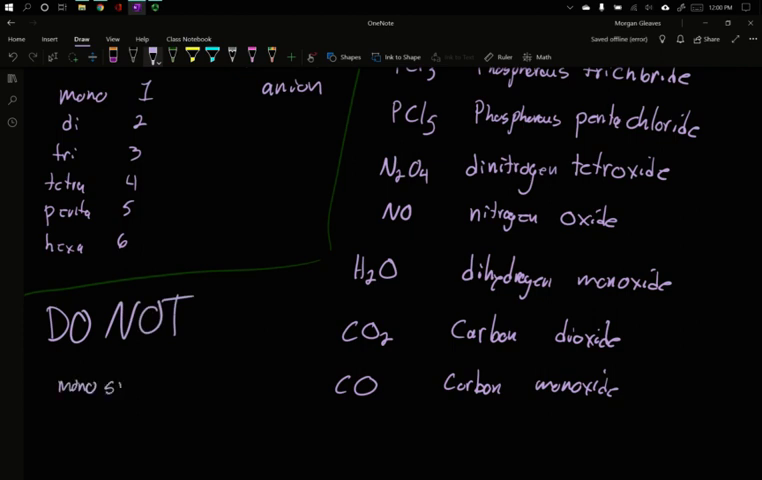
type("odium")
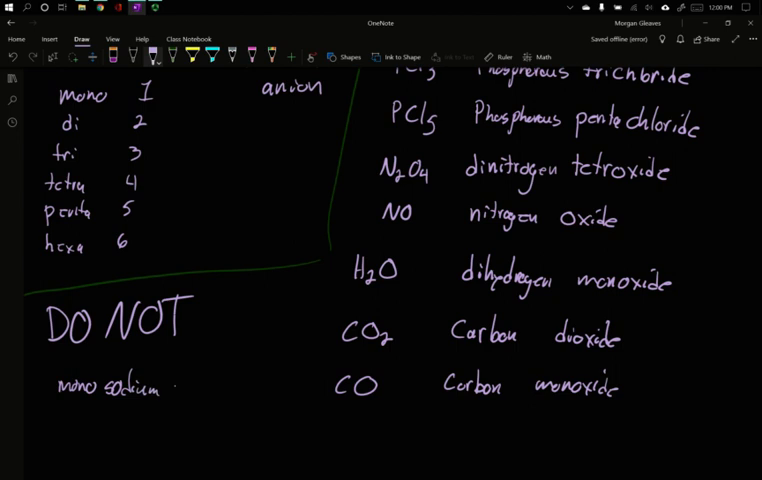